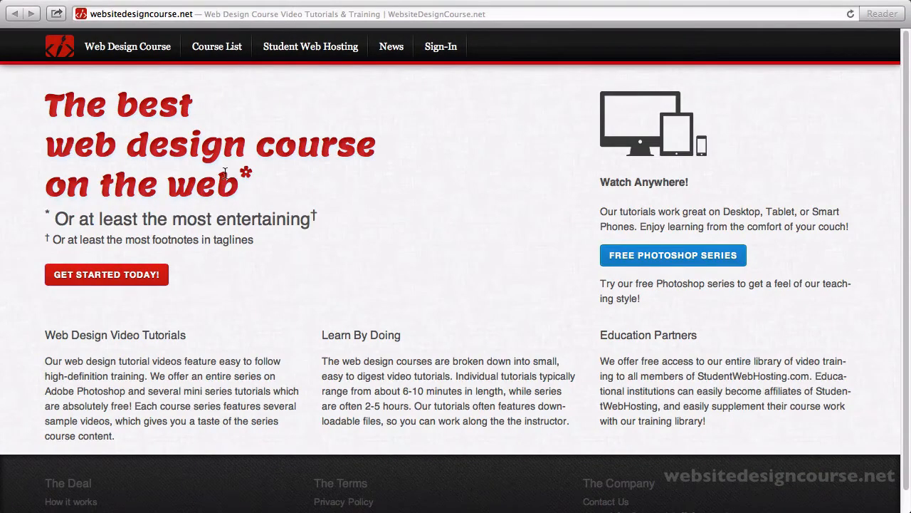
{"action": "mouse_move", "coordinate": [407, 224]}
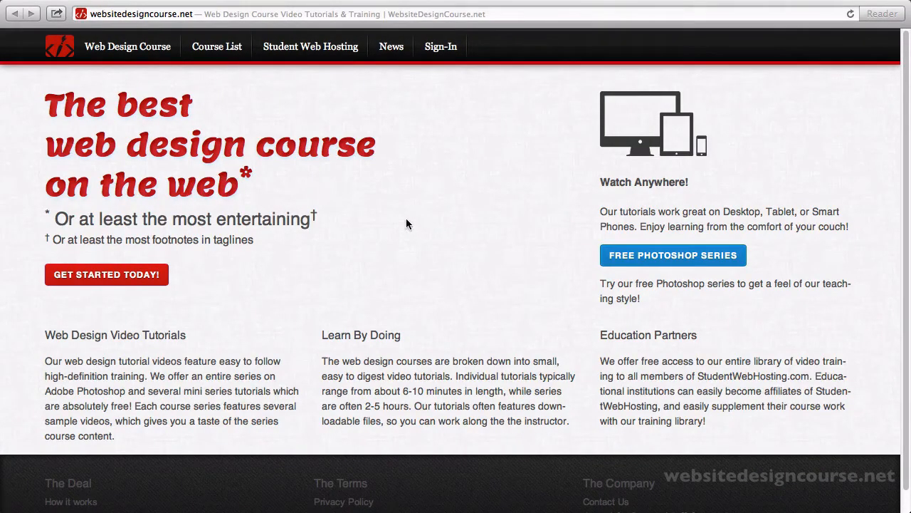
- Show the homepage's HTML page source via the context menu and scroll through it
{"action": "right_click", "coordinate": [408, 223]}
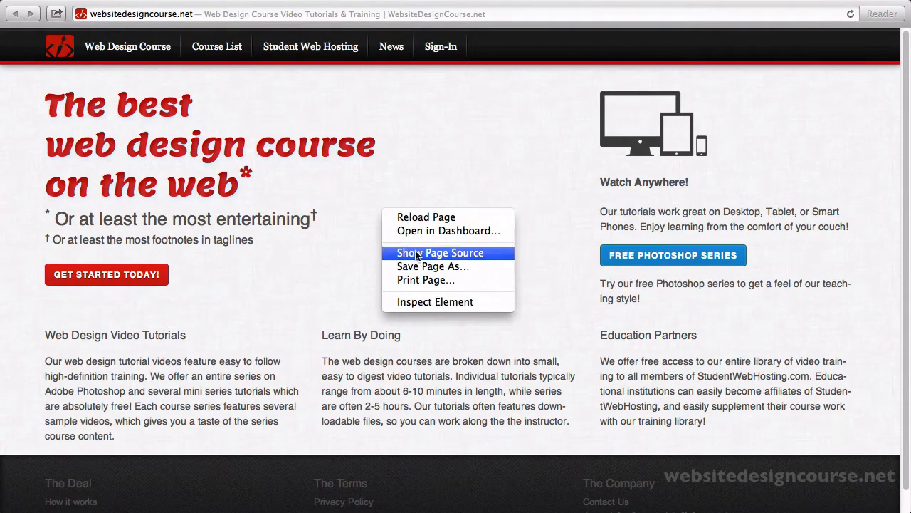
{"action": "left_click", "coordinate": [441, 253]}
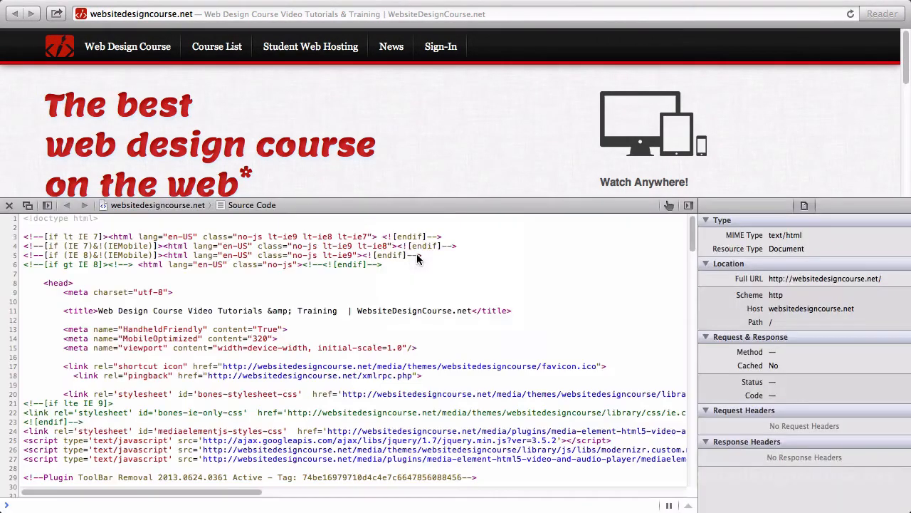
{"action": "scroll", "scroll_direction": "down", "scroll_amount": 3}
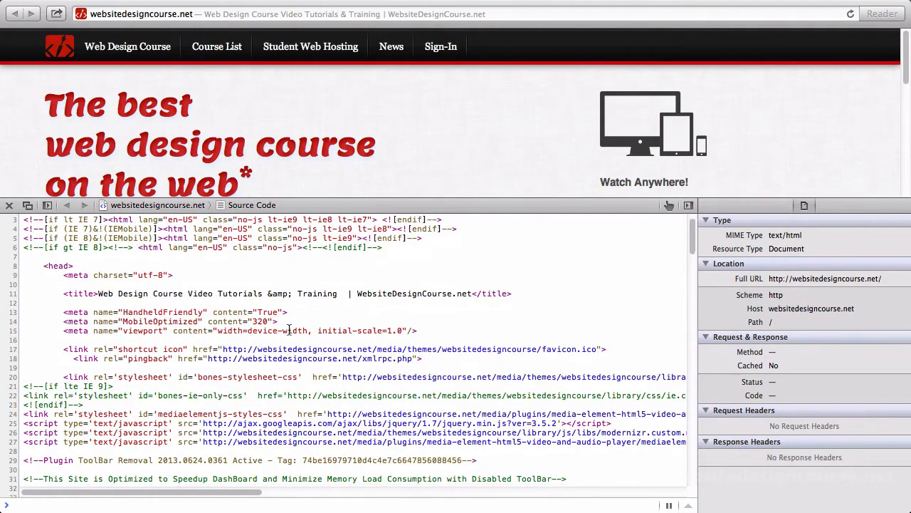
{"action": "scroll", "scroll_direction": "down", "scroll_amount": 3}
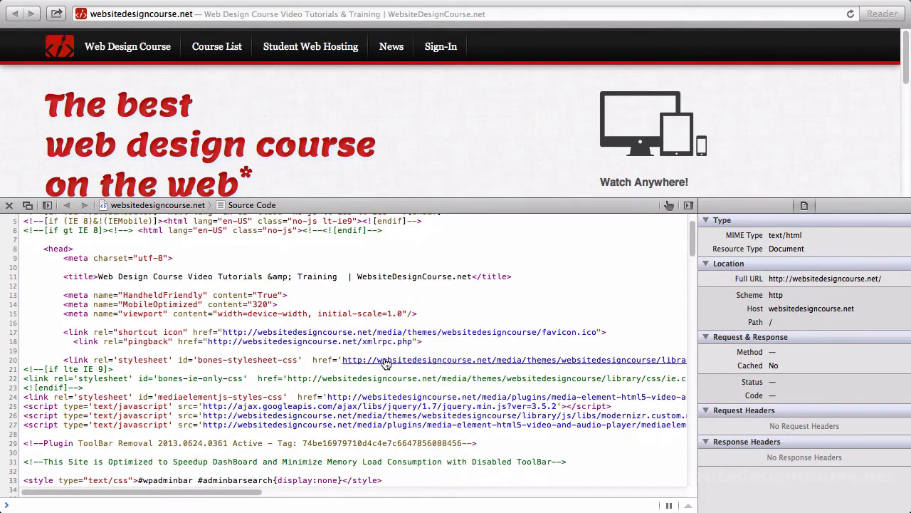
- Follow the stylesheet link to style.css and read down past line 170 of its rules
{"action": "left_click", "coordinate": [385, 359]}
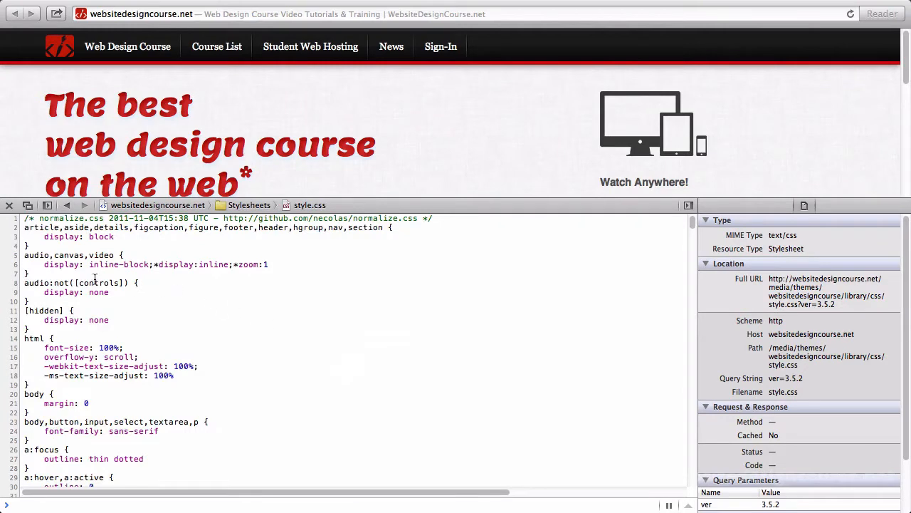
{"action": "scroll", "scroll_direction": "down", "scroll_amount": 3}
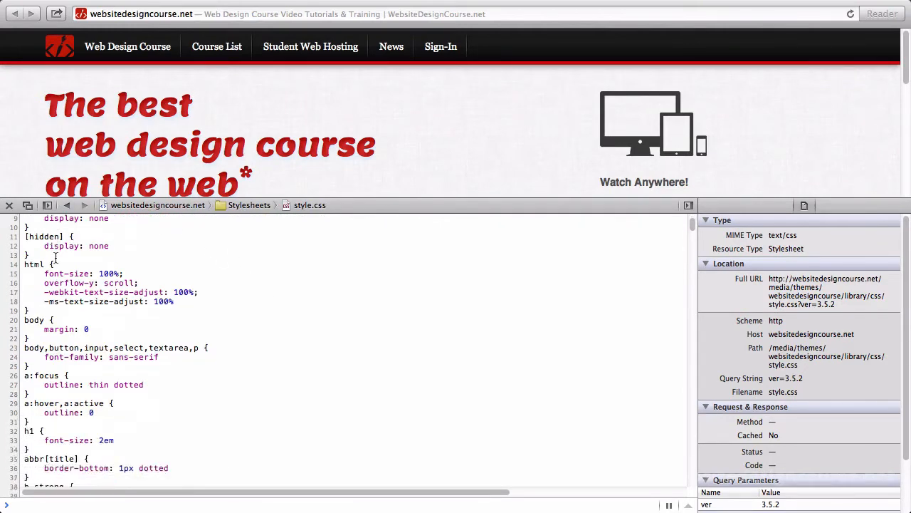
{"action": "scroll", "scroll_direction": "down", "scroll_amount": 3}
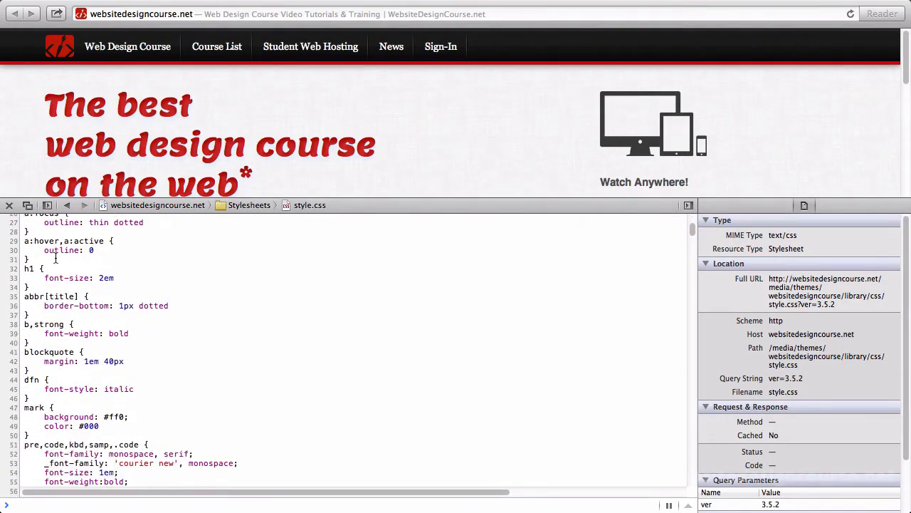
{"action": "scroll", "scroll_direction": "down", "scroll_amount": 3}
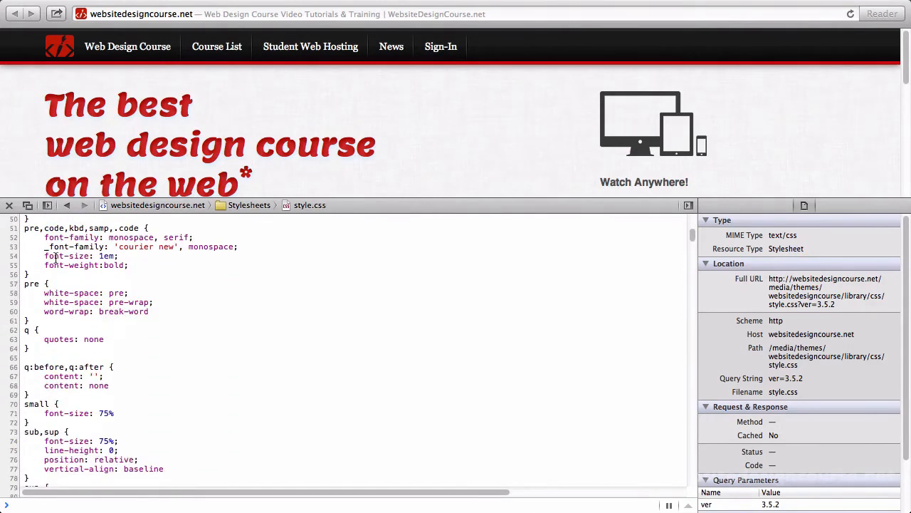
{"action": "scroll", "scroll_direction": "down", "scroll_amount": 3}
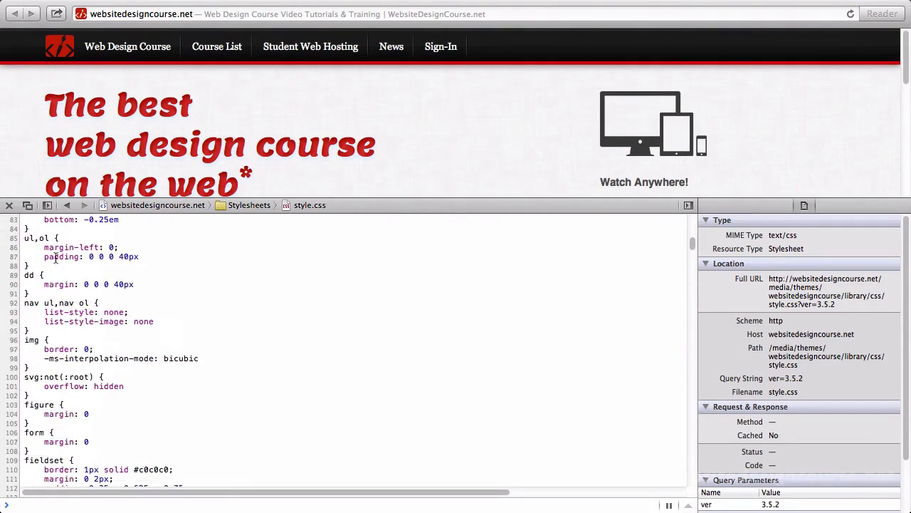
{"action": "scroll", "scroll_direction": "down", "scroll_amount": 3}
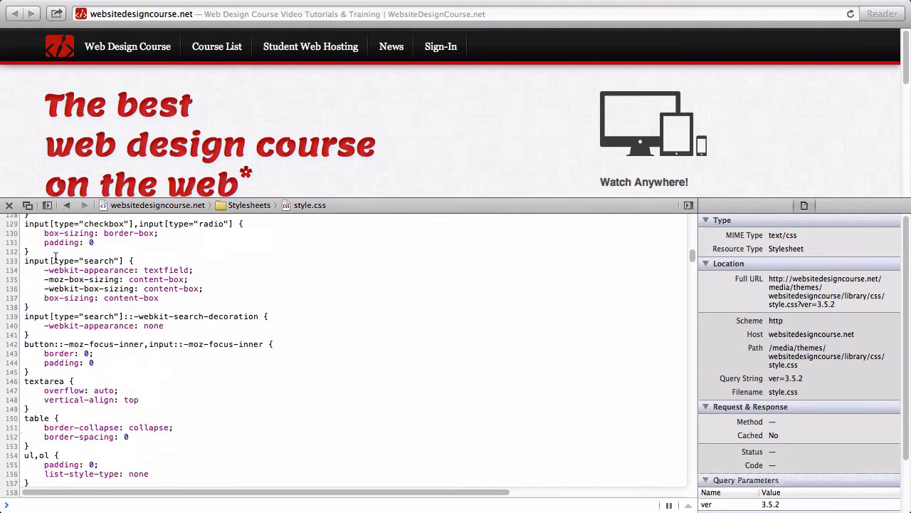
{"action": "scroll", "scroll_direction": "down", "scroll_amount": 3}
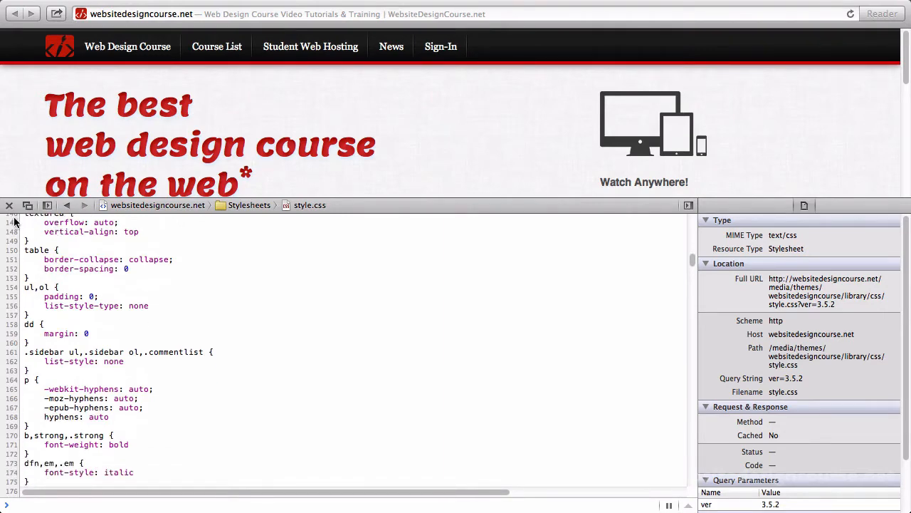
- Close the source inspector and check the Develop menu in the menu bar
{"action": "left_click", "coordinate": [9, 205]}
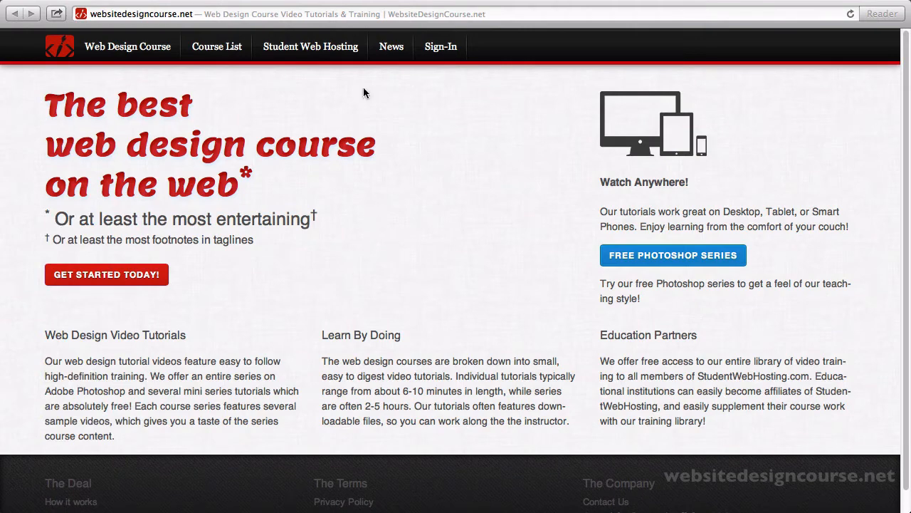
{"action": "left_click", "coordinate": [311, 8]}
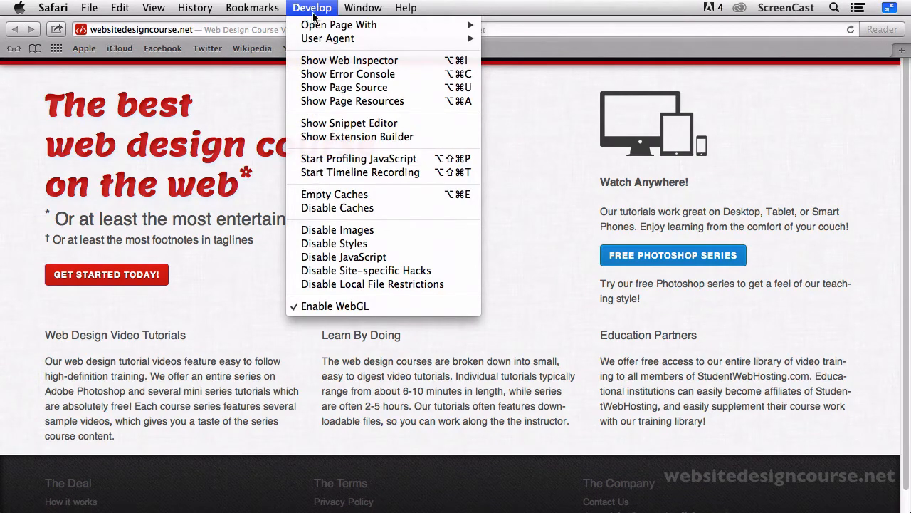
{"action": "left_click", "coordinate": [52, 8]}
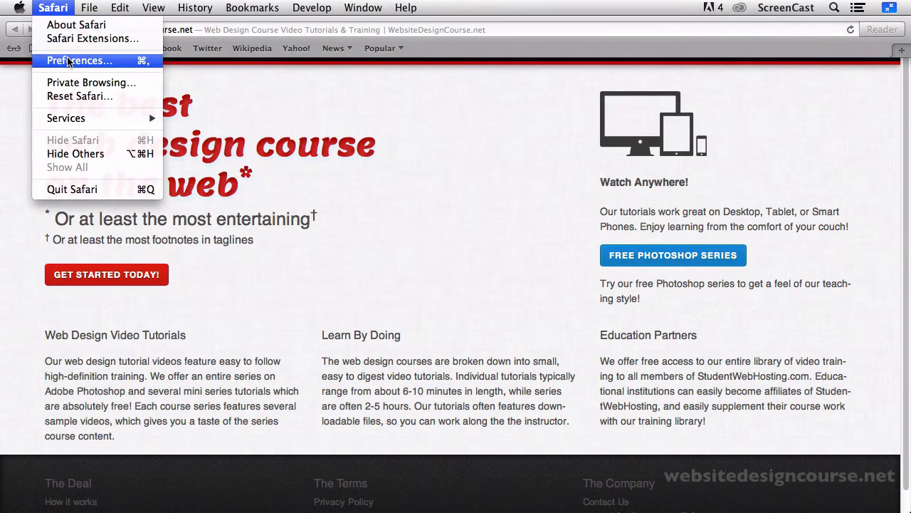
- Confirm the Develop menu is enabled in Preferences, then reopen the Develop menu
{"action": "left_click", "coordinate": [79, 59]}
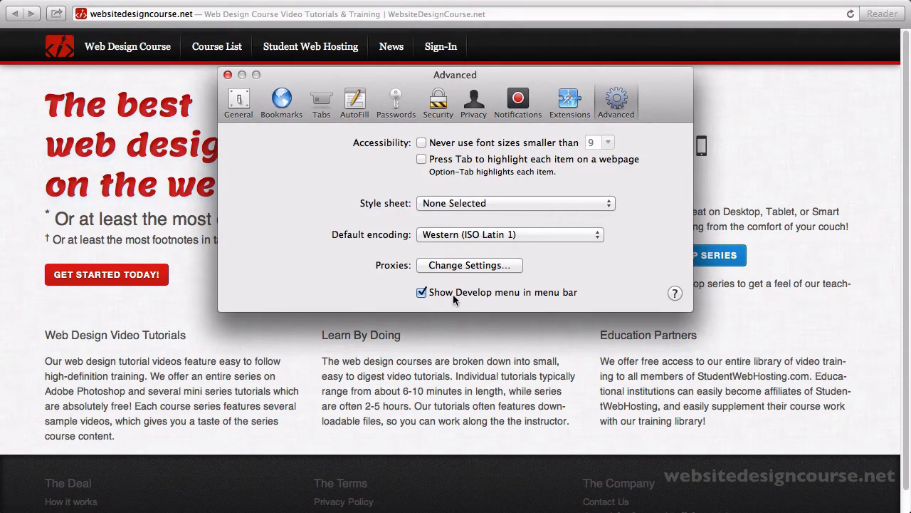
{"action": "left_click", "coordinate": [228, 74]}
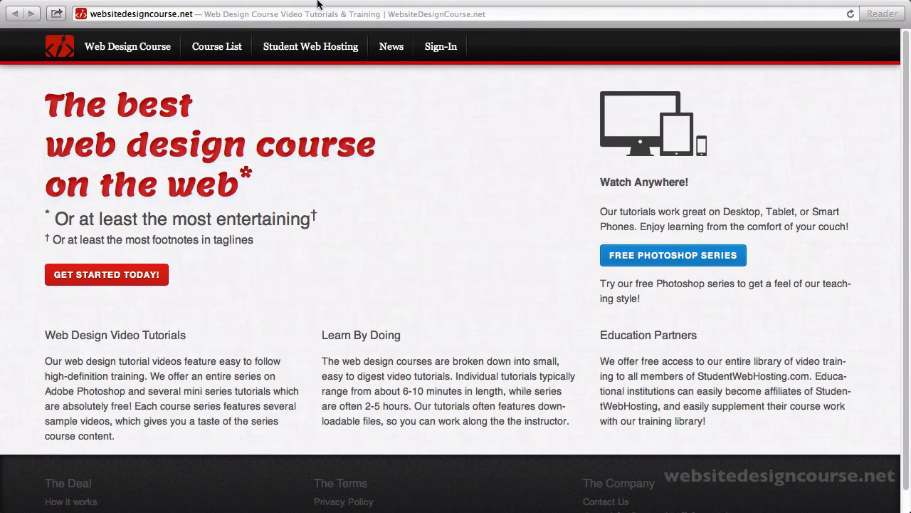
{"action": "left_click", "coordinate": [312, 8]}
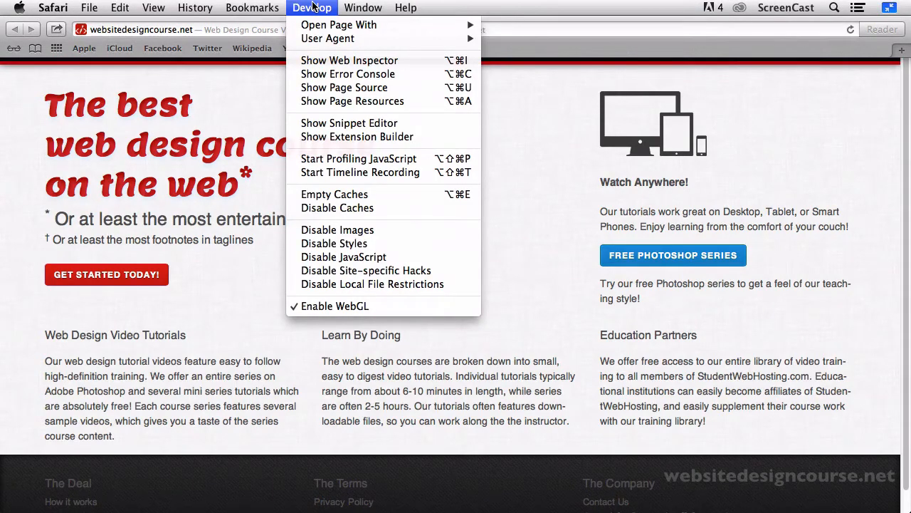
{"action": "mouse_move", "coordinate": [333, 242]}
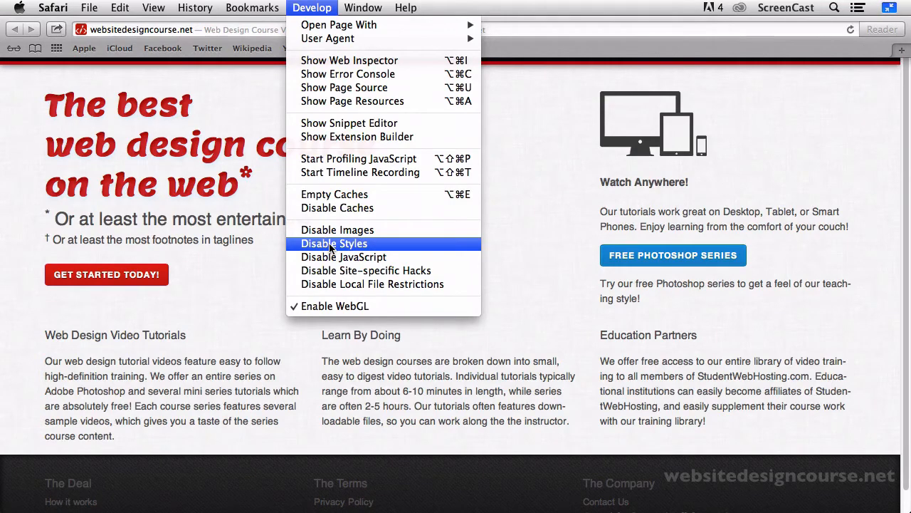
- Disable Styles from the Develop menu and scroll the homepage as plain unstyled HTML
{"action": "left_click", "coordinate": [334, 243]}
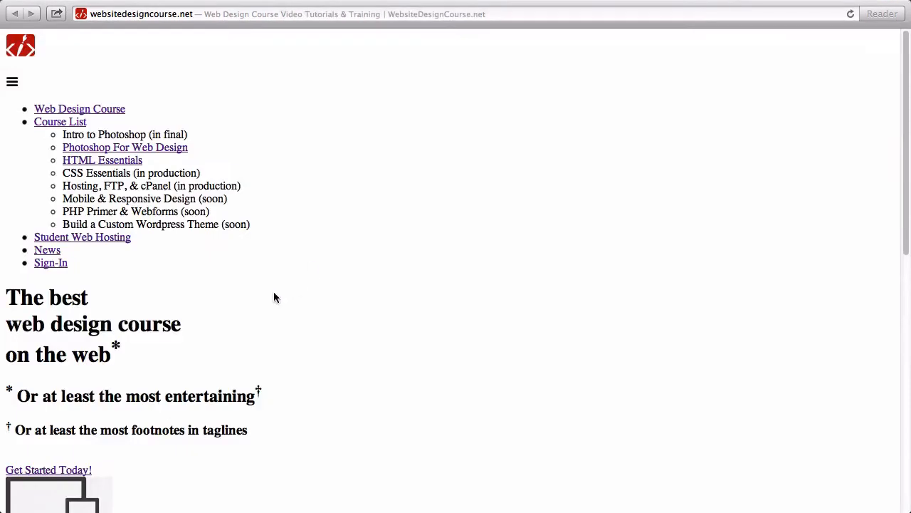
{"action": "scroll", "scroll_direction": "down", "scroll_amount": 3}
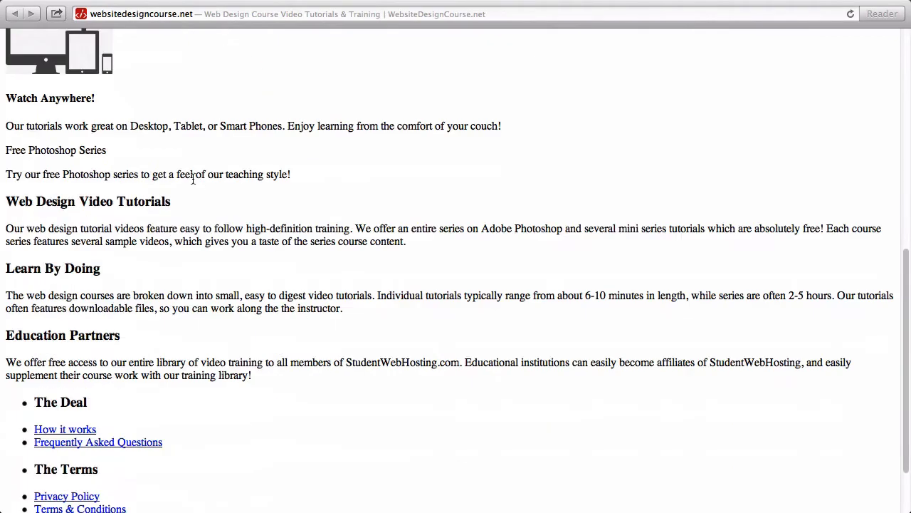
{"action": "scroll", "scroll_direction": "down", "scroll_amount": 3}
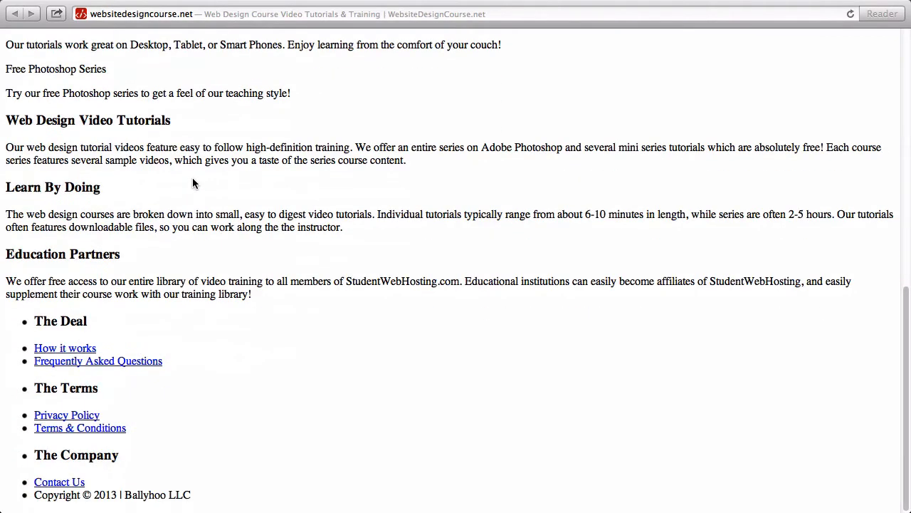
{"action": "scroll", "scroll_direction": "up", "scroll_amount": 3}
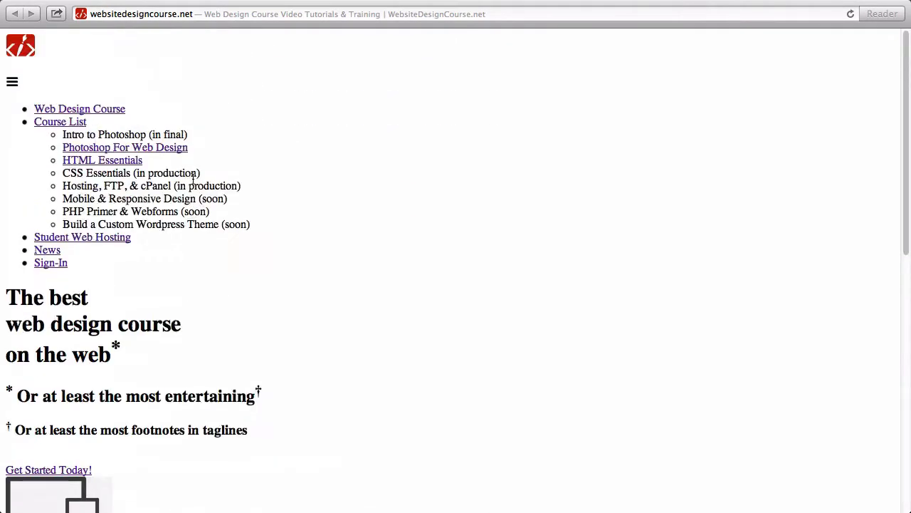
{"action": "scroll", "scroll_direction": "down", "scroll_amount": 3}
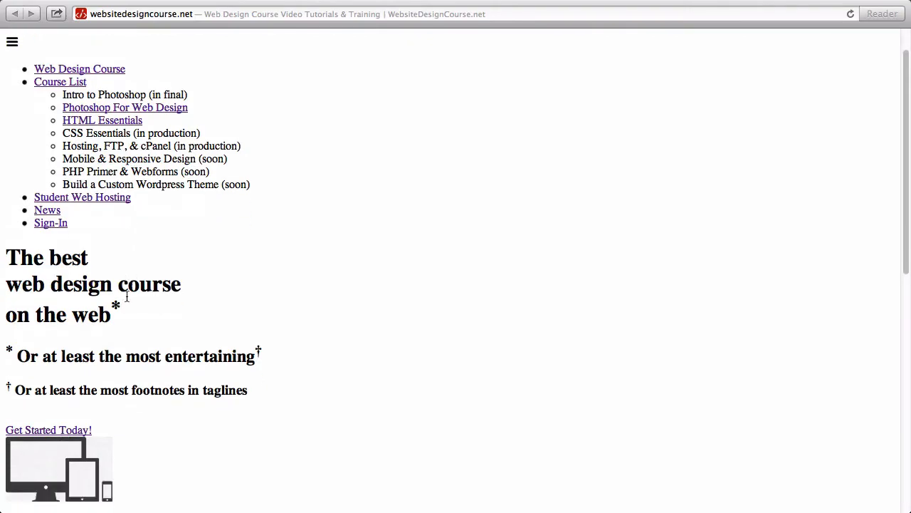
{"action": "scroll", "scroll_direction": "down", "scroll_amount": 3}
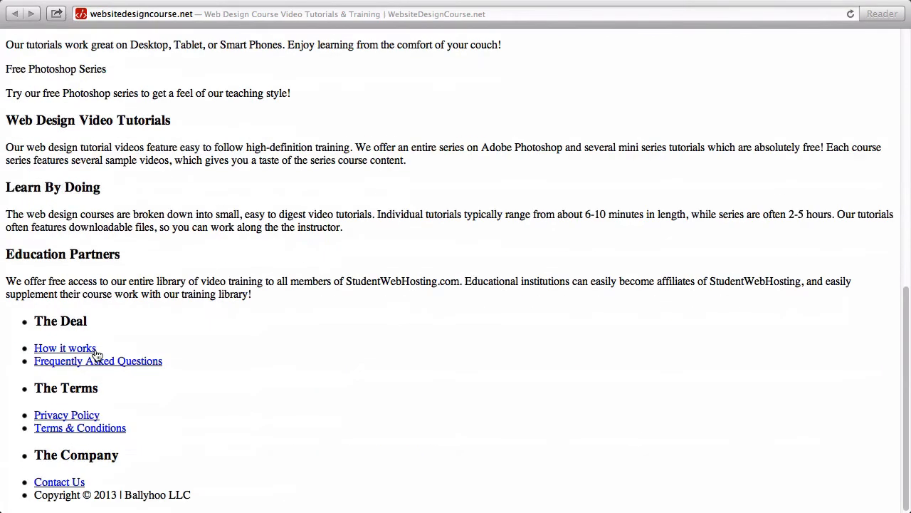
{"action": "scroll", "scroll_direction": "up", "scroll_amount": 3}
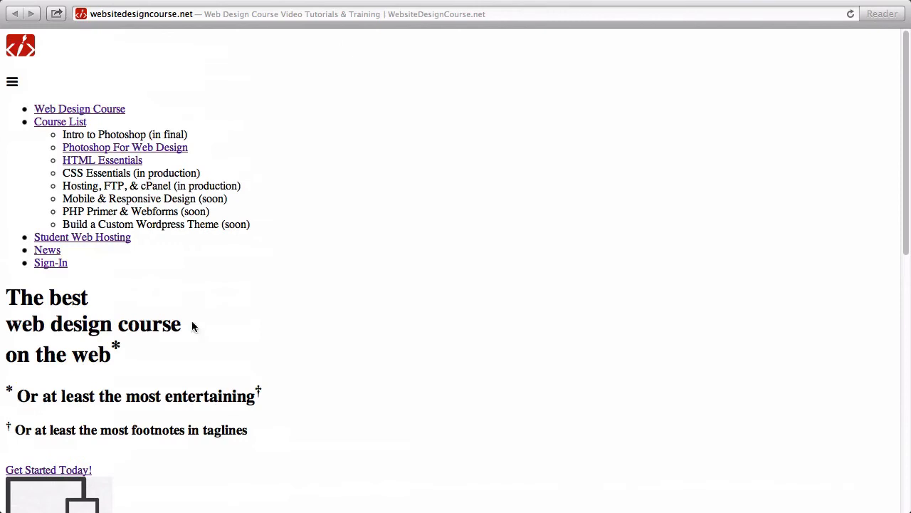
{"action": "mouse_move", "coordinate": [251, 261]}
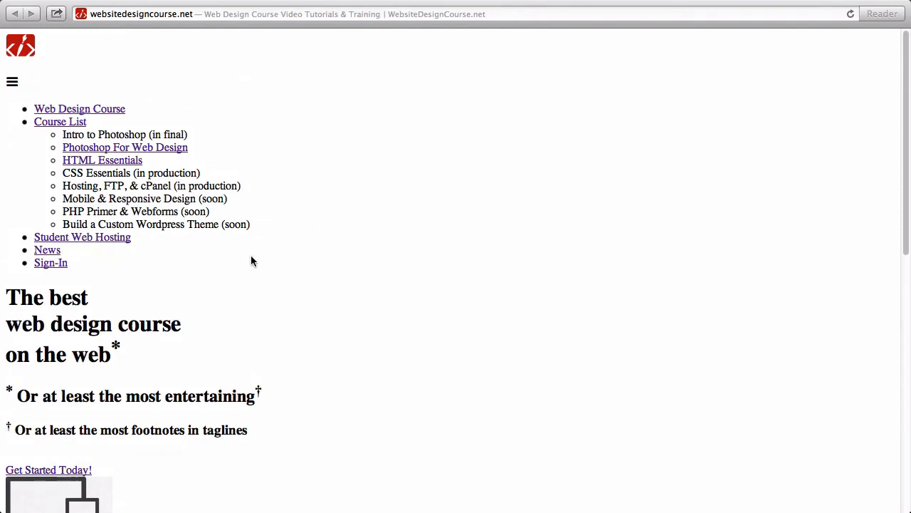
- Uncheck Disable Styles in the Develop menu to restore the styled layout
{"action": "left_click", "coordinate": [312, 8]}
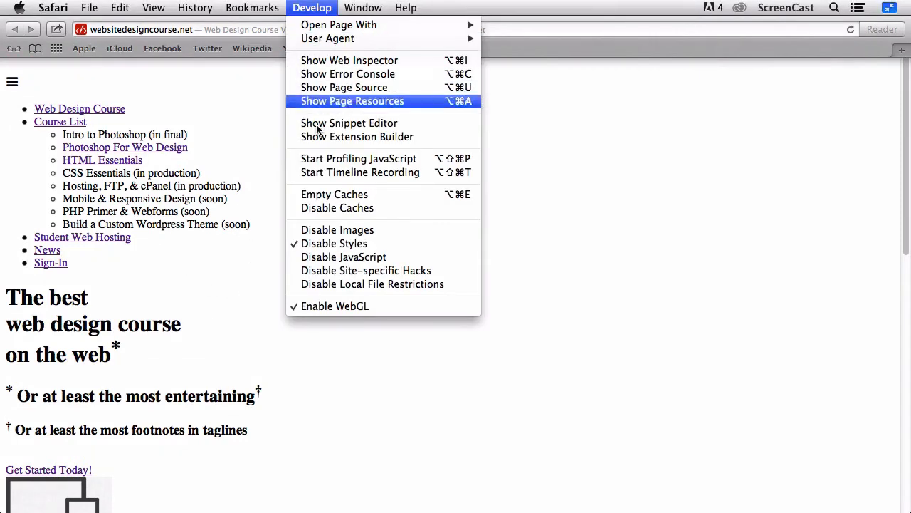
{"action": "left_click", "coordinate": [334, 242]}
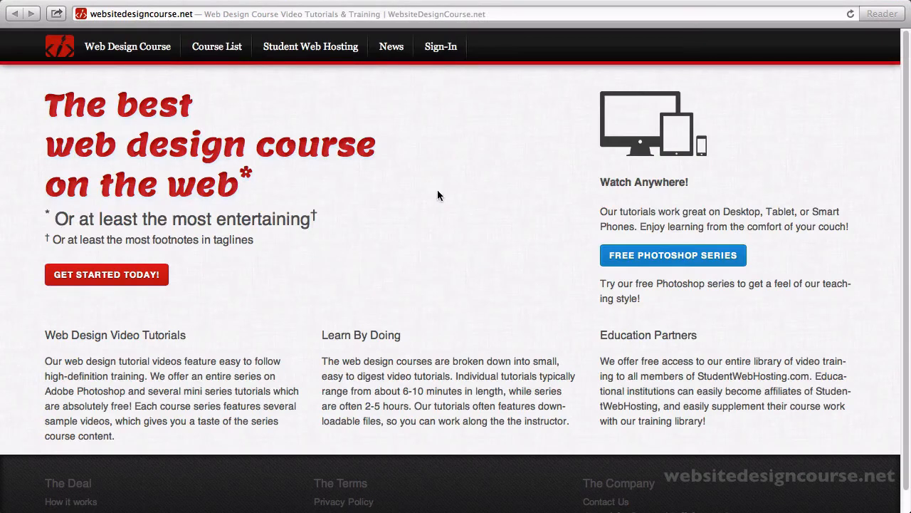
{"action": "mouse_move", "coordinate": [387, 245]}
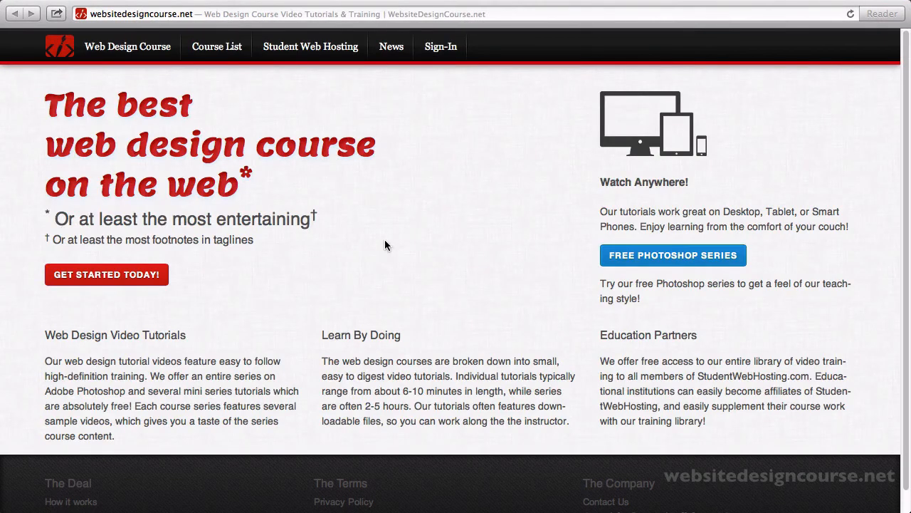